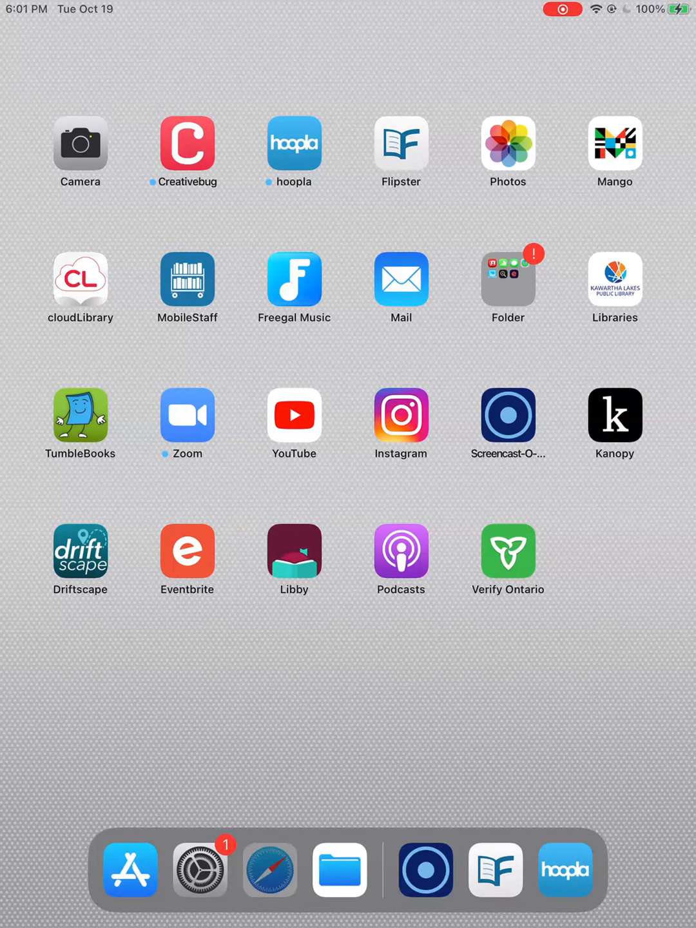
Launch Safari and type covid19.ontariohealth into the address bar.
{"action": "left_click", "coordinate": [270, 869]}
{"action": "type", "text": "c"}
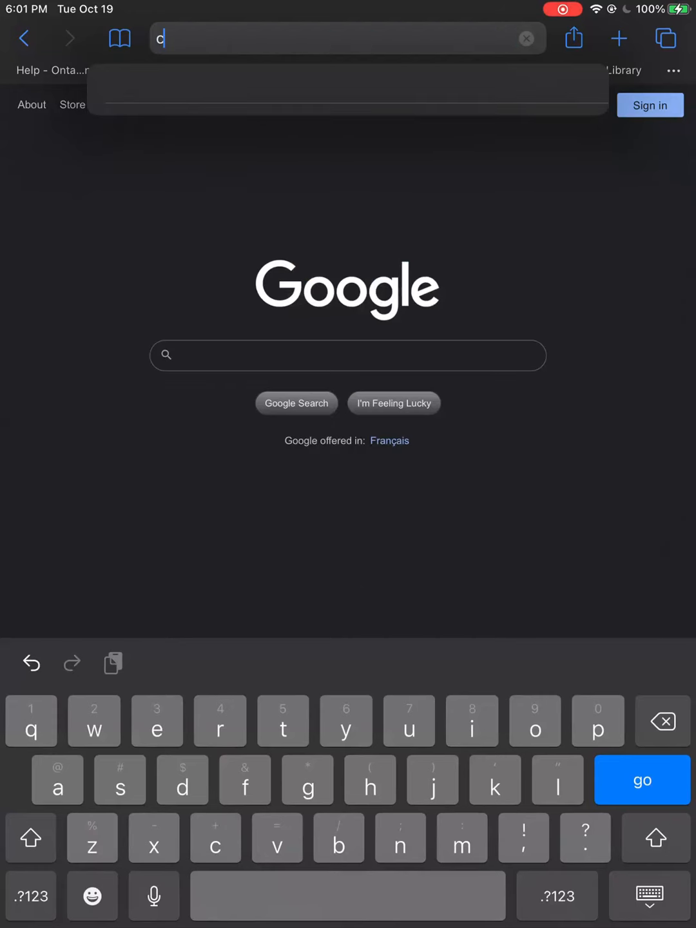
{"action": "type", "text": "ovid19.ontari"}
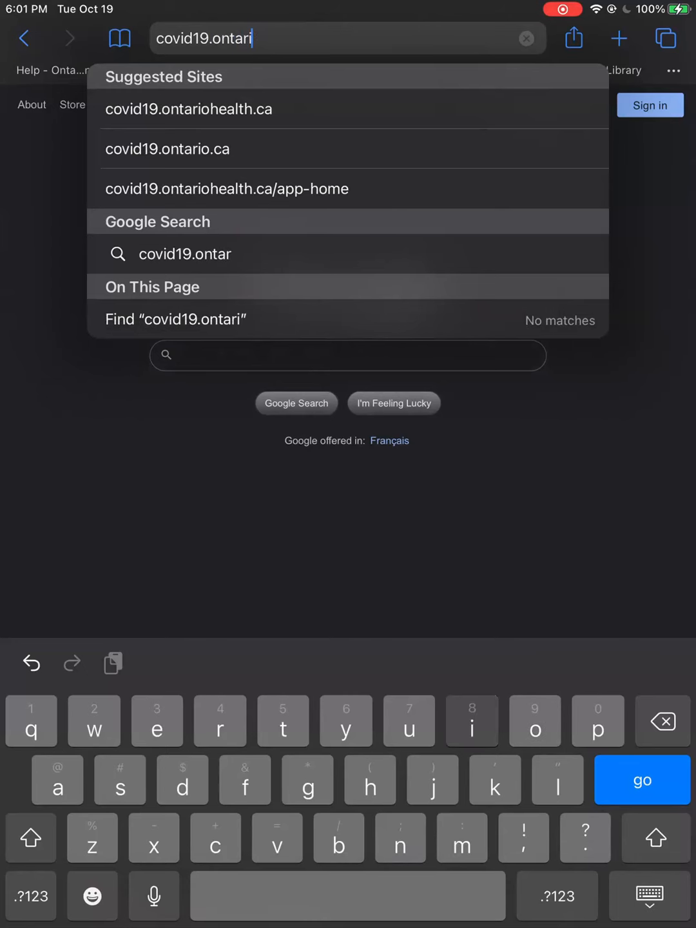
{"action": "type", "text": "h"}
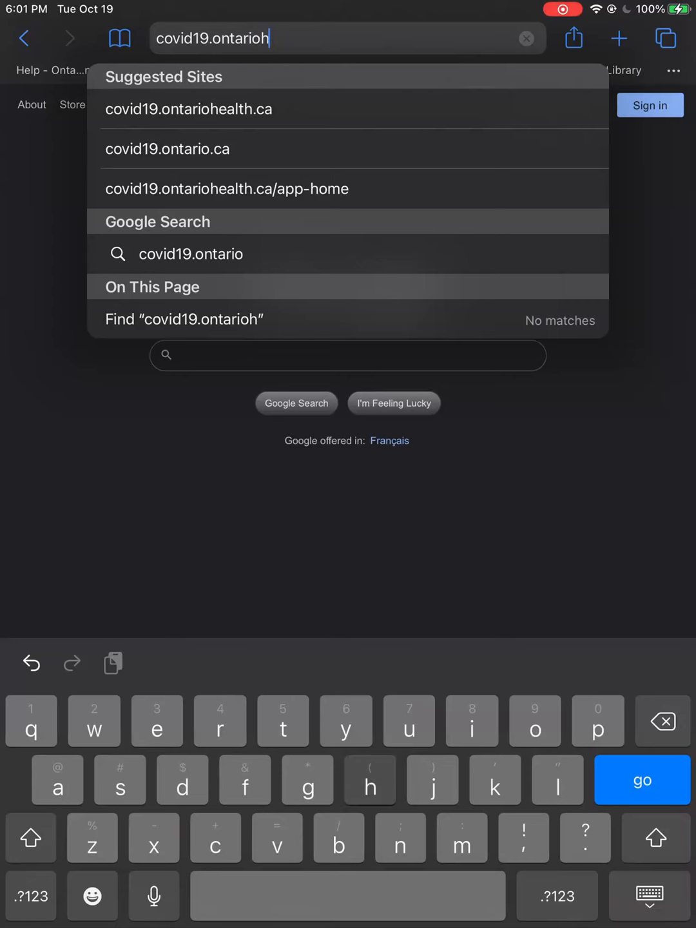
{"action": "type", "text": "ealth"}
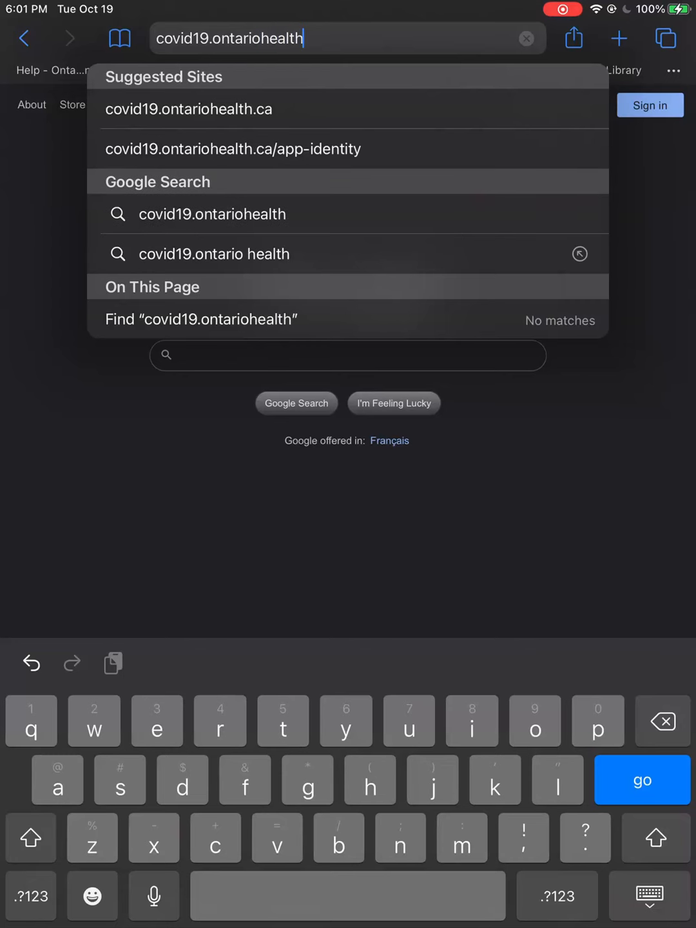
Open covid19.ontariohealth.ca, accept the Terms of use and continue to the enhanced certificate download.
{"action": "left_click", "coordinate": [188, 109]}
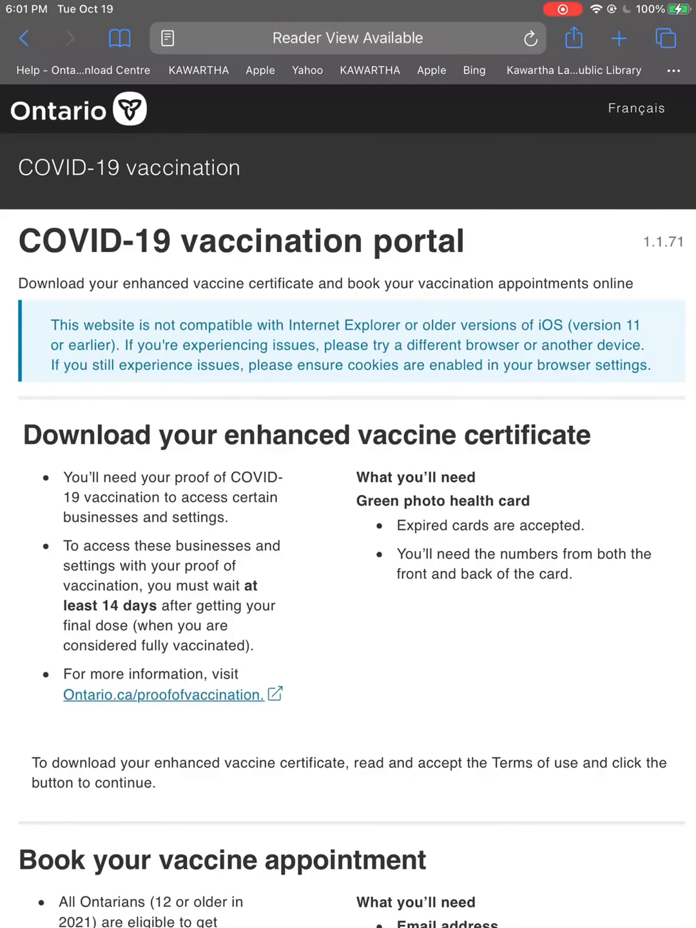
{"action": "scroll", "scroll_direction": "down", "scroll_amount": 3}
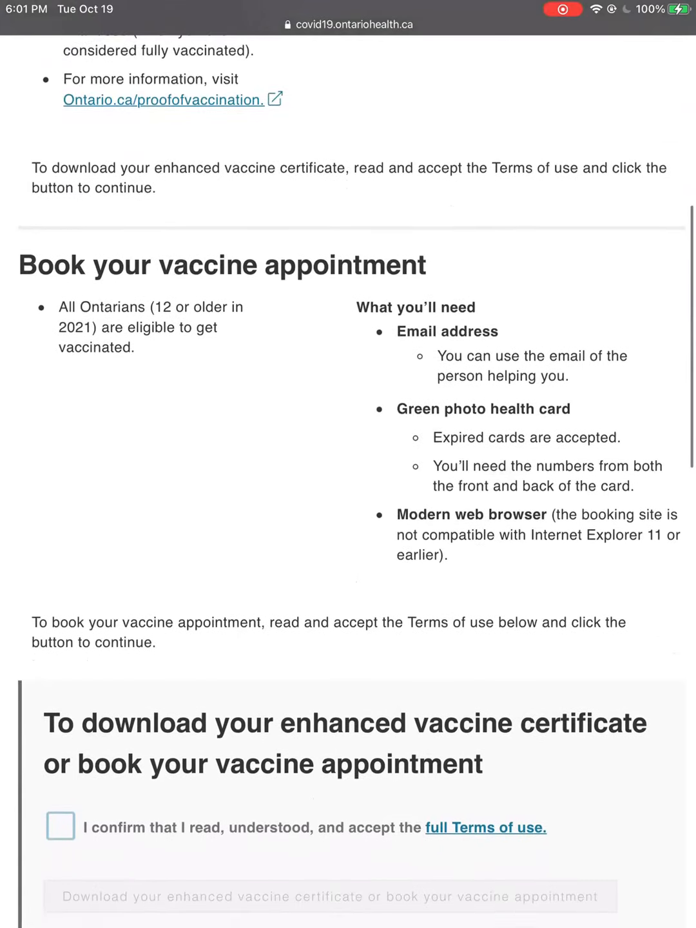
{"action": "scroll", "scroll_direction": "down", "scroll_amount": 3}
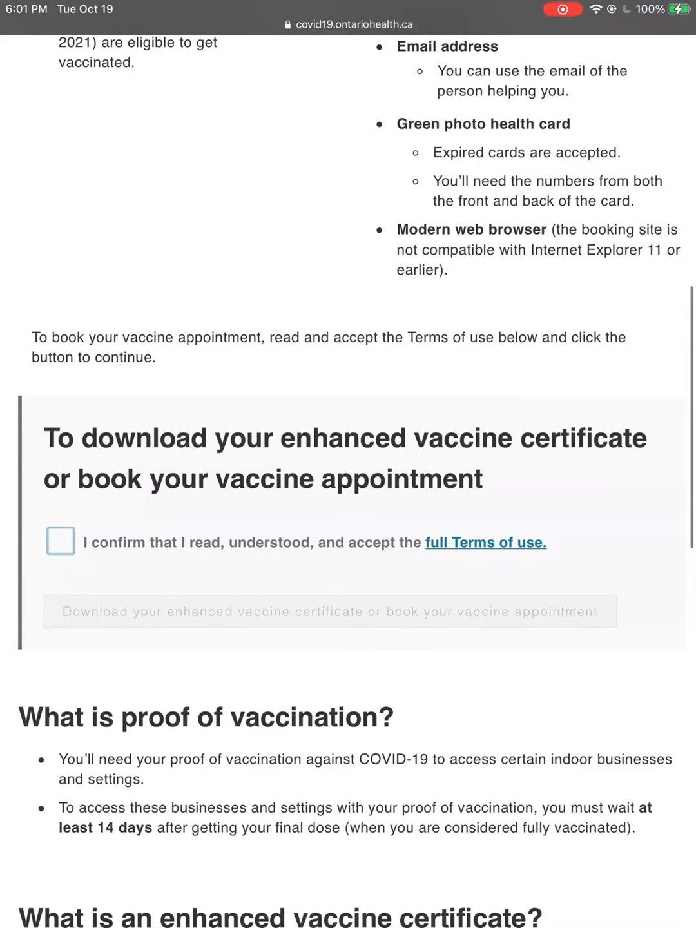
{"action": "left_click", "coordinate": [59, 541]}
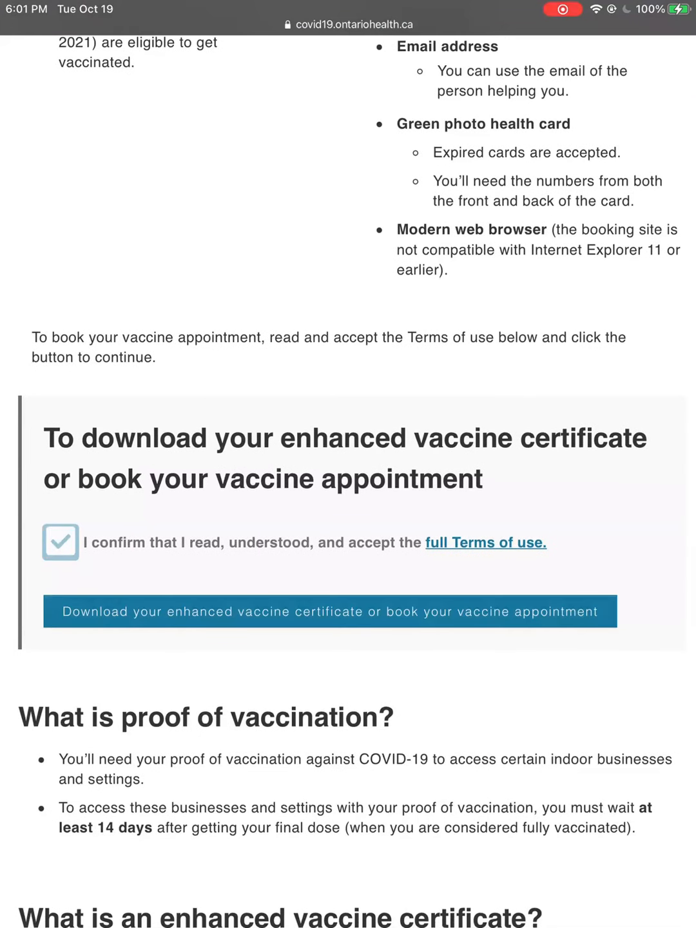
{"action": "left_click", "coordinate": [60, 541]}
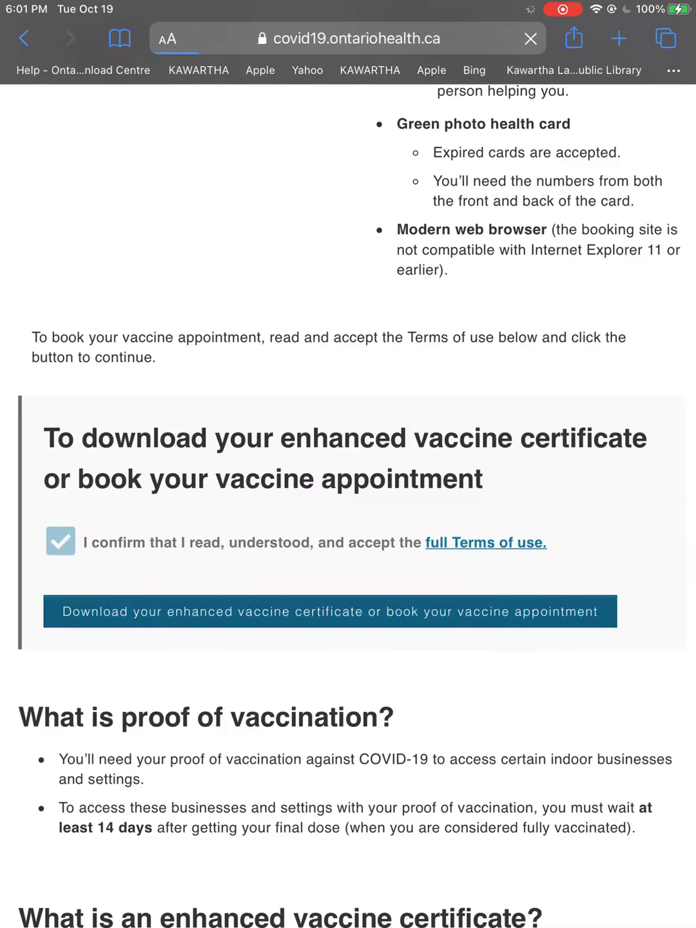
{"action": "left_click", "coordinate": [330, 611]}
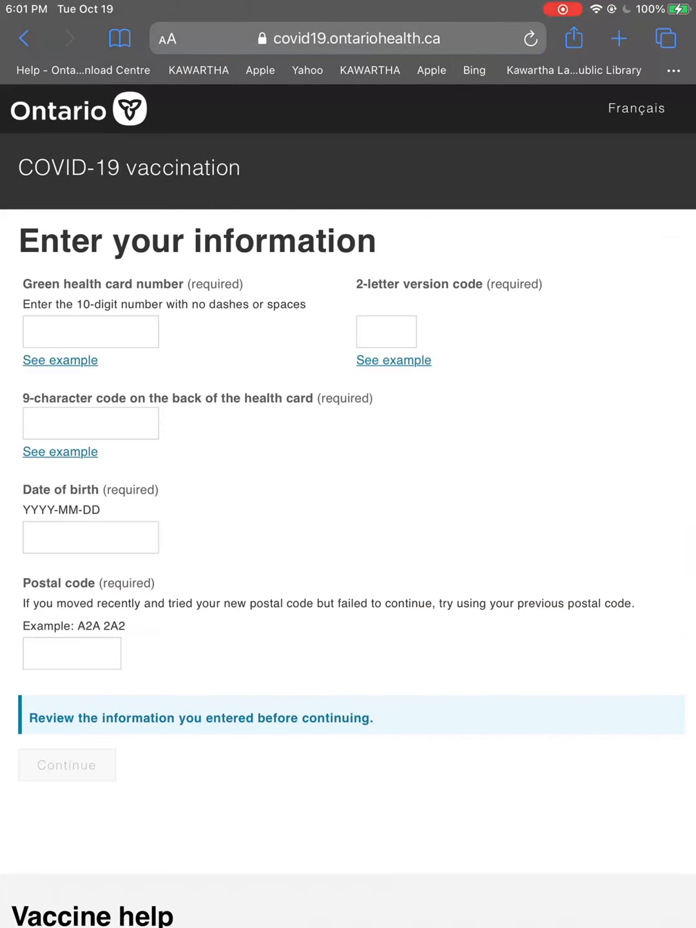
Submit the health card details, open Proof of vaccination, and return to the iPad home screen.
{"action": "left_click", "coordinate": [91, 331]}
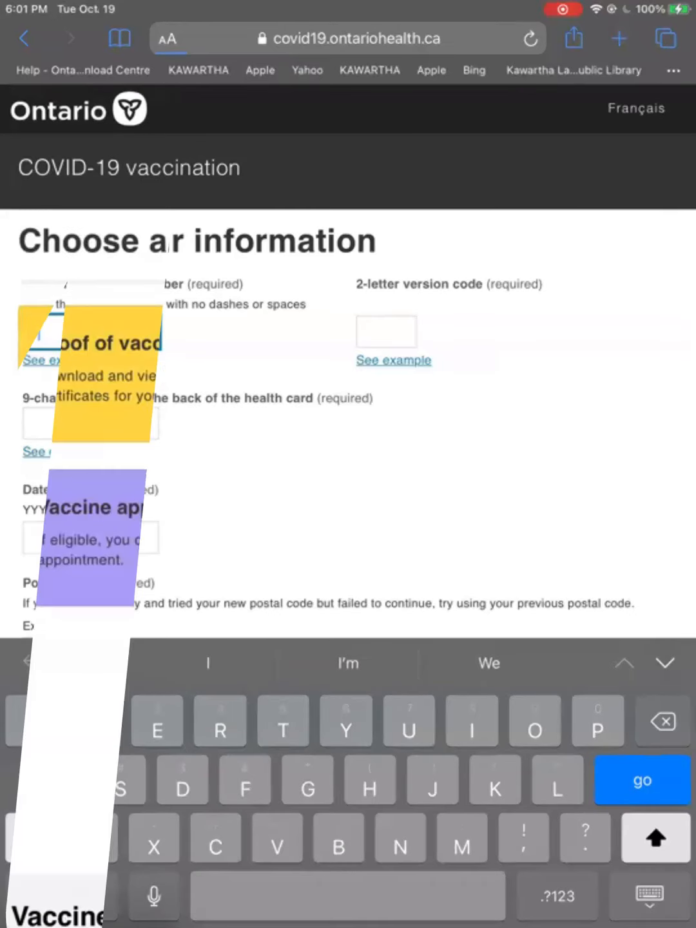
{"action": "key", "text": "enter"}
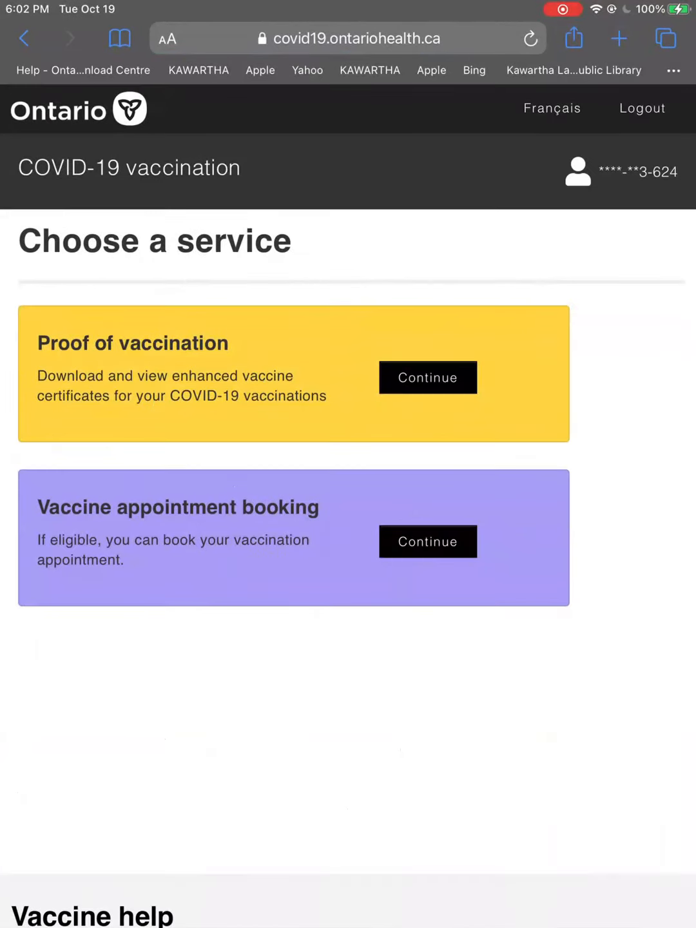
{"action": "left_click", "coordinate": [354, 38]}
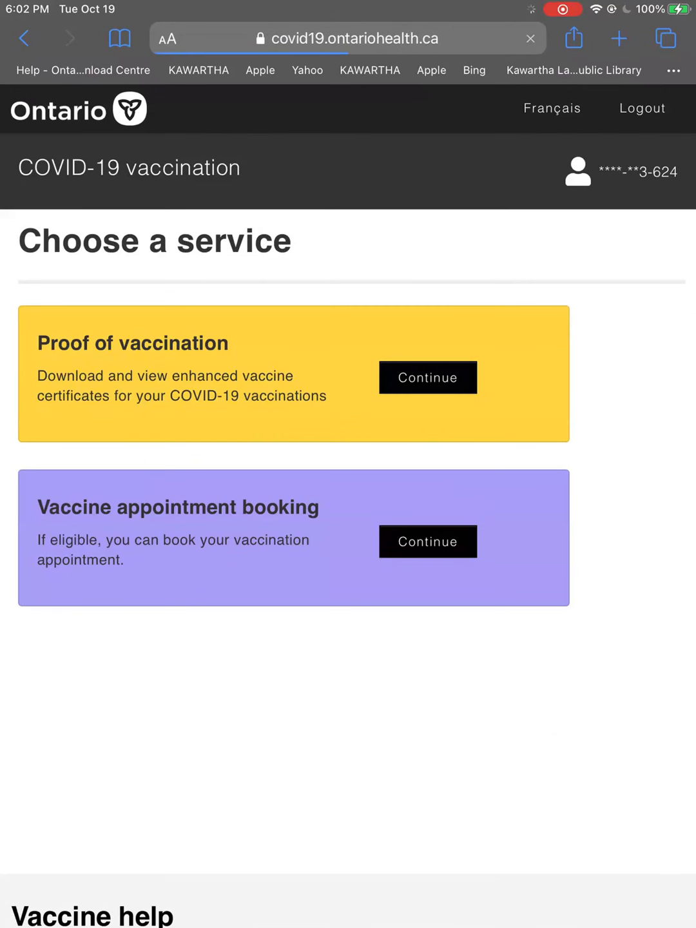
{"action": "left_click", "coordinate": [427, 377]}
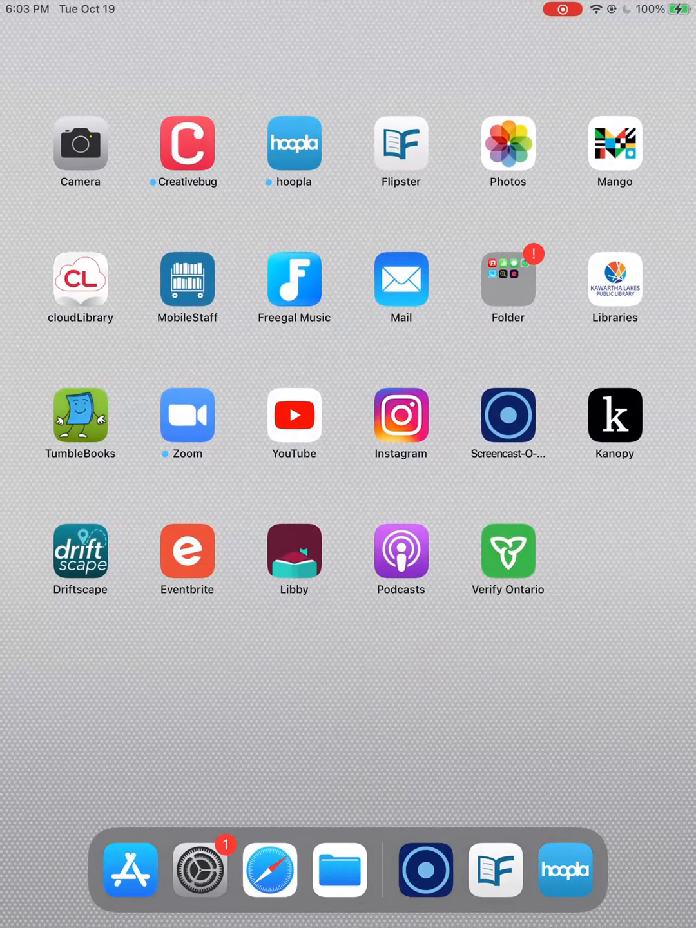
Open Photos and scroll to the vaccine certificate screenshot.
{"action": "left_click", "coordinate": [507, 144]}
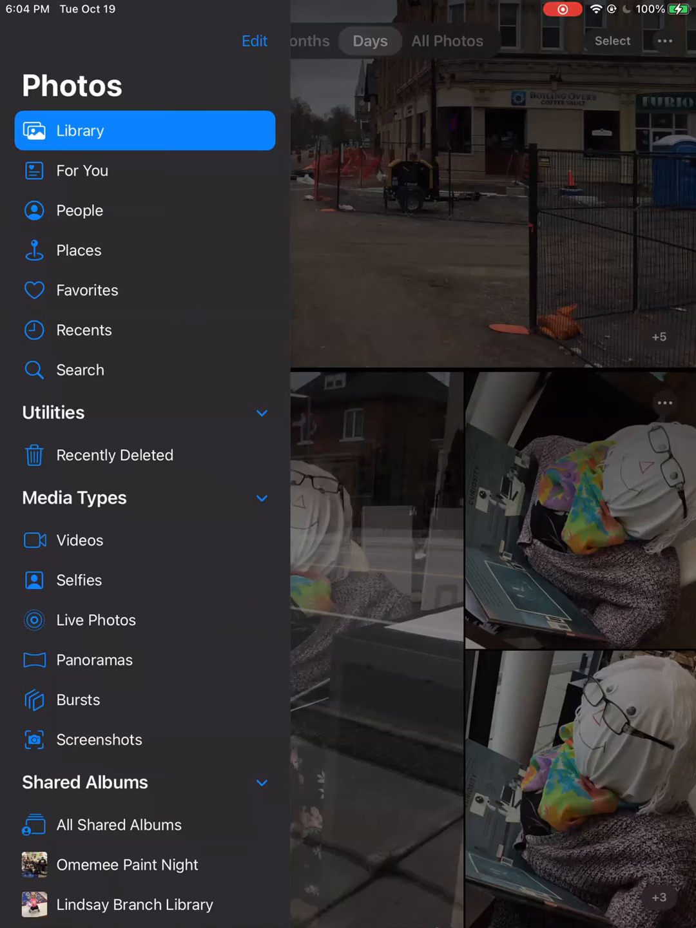
{"action": "scroll", "scroll_direction": "down", "scroll_amount": 3}
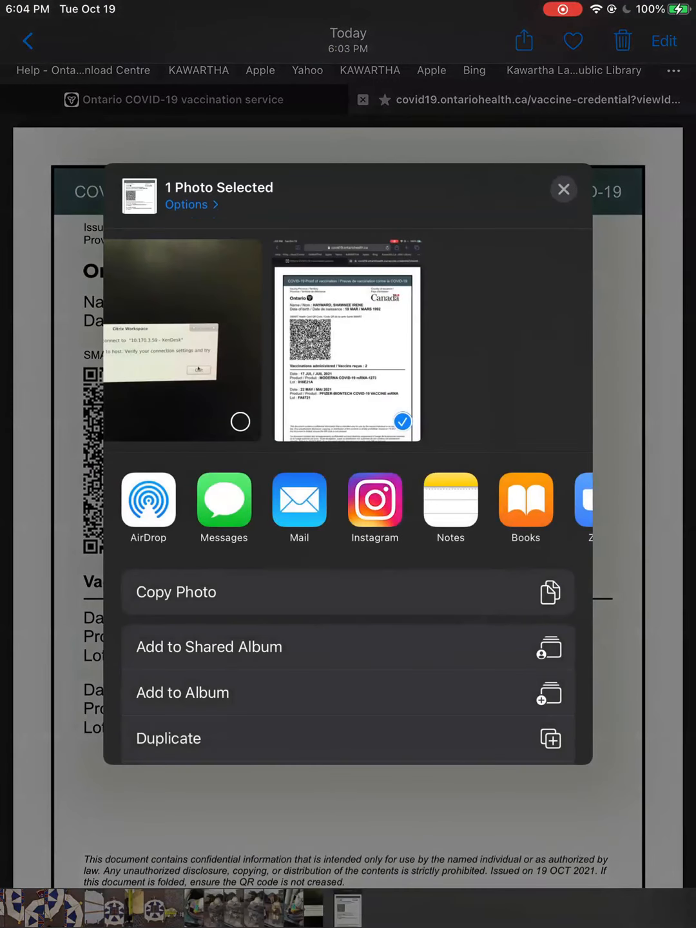
Name a new album 'Vaccine proof', save it, and add the certificate screenshot.
{"action": "left_click", "coordinate": [182, 692]}
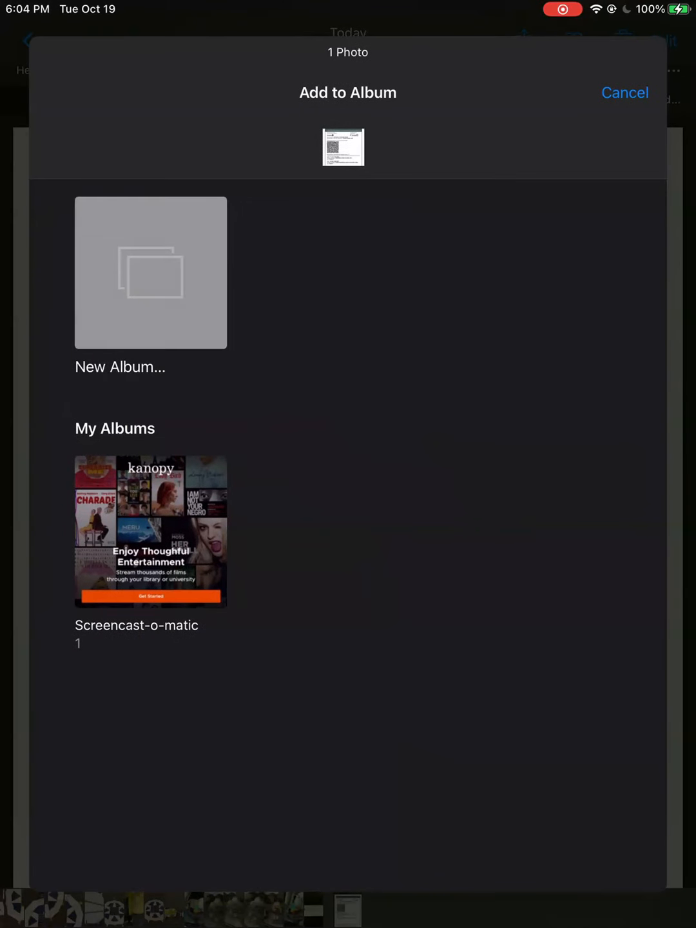
{"action": "type", "text": "v"}
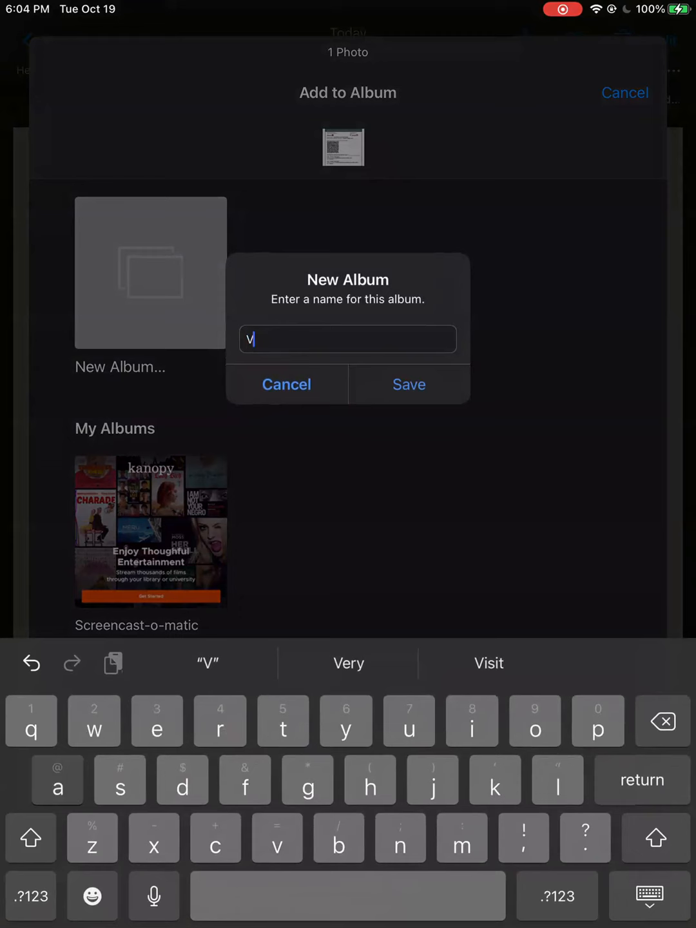
{"action": "type", "text": "accin"}
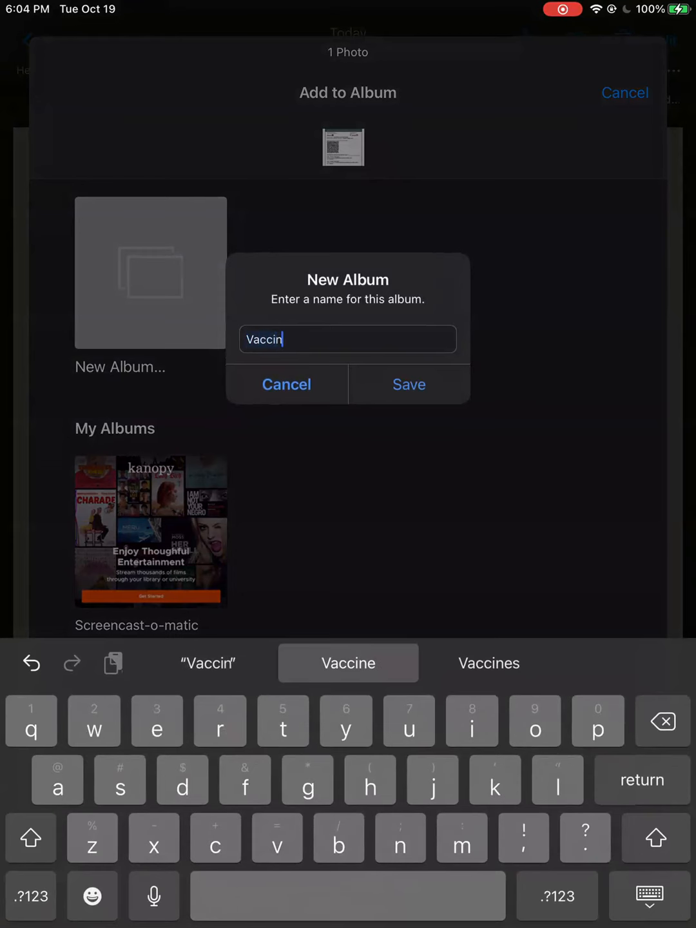
{"action": "left_click", "coordinate": [347, 662]}
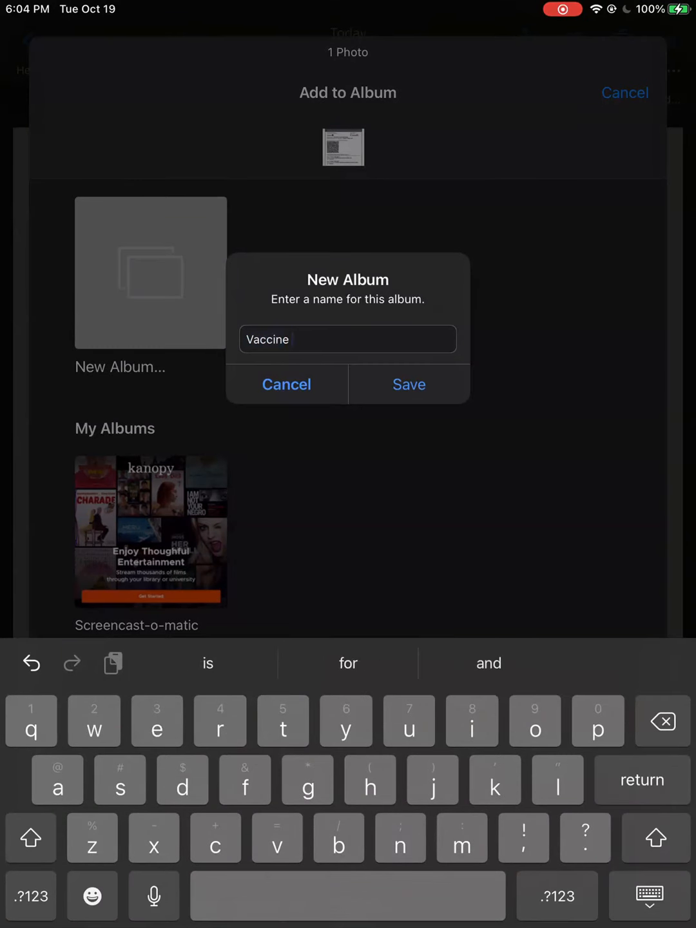
{"action": "type", "text": "proof"}
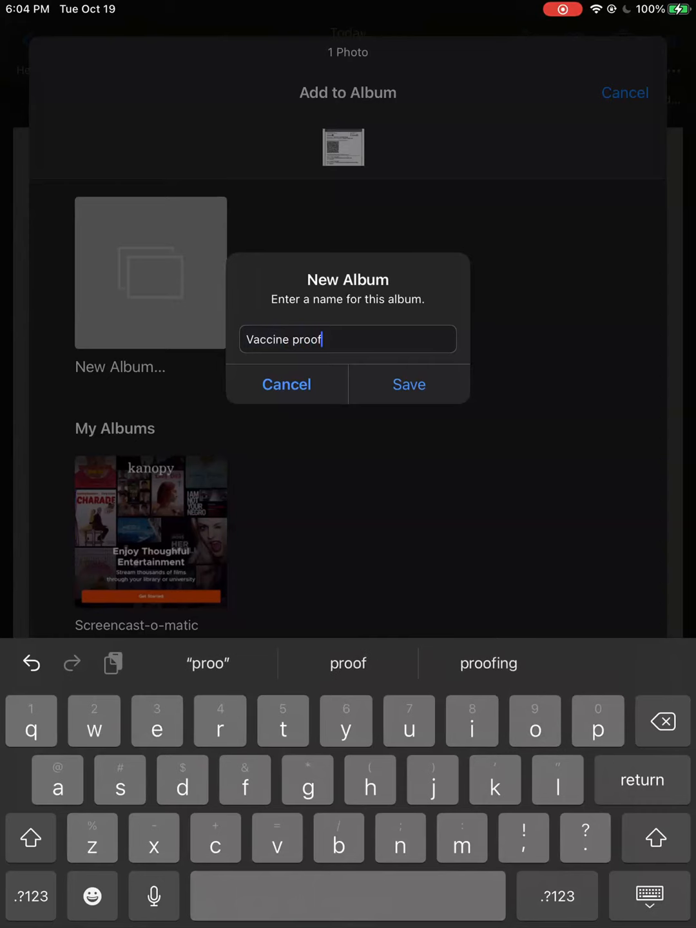
{"action": "left_click", "coordinate": [409, 384]}
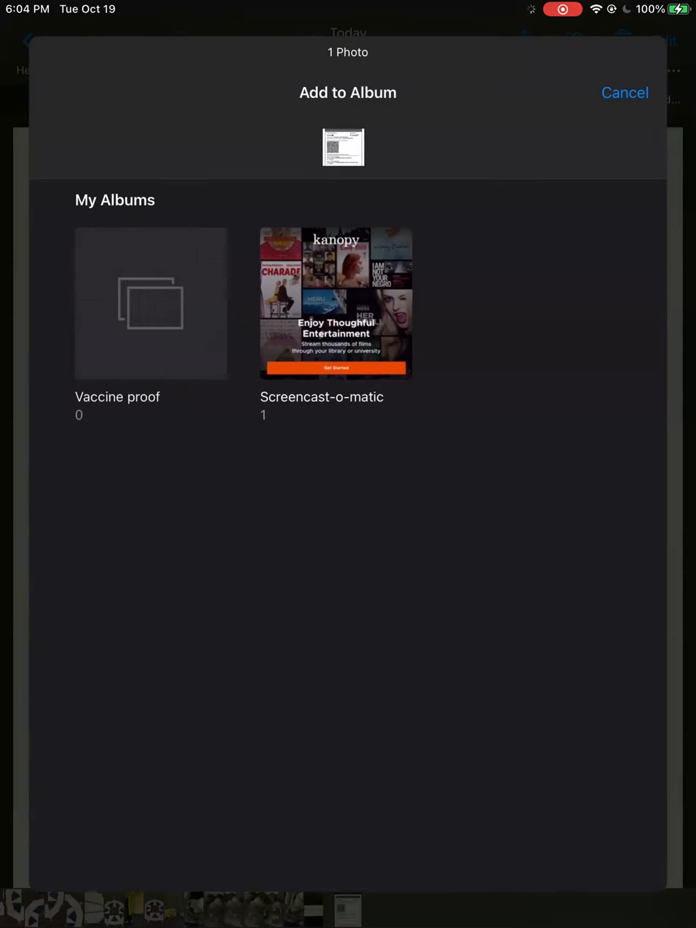
{"action": "left_click", "coordinate": [623, 92]}
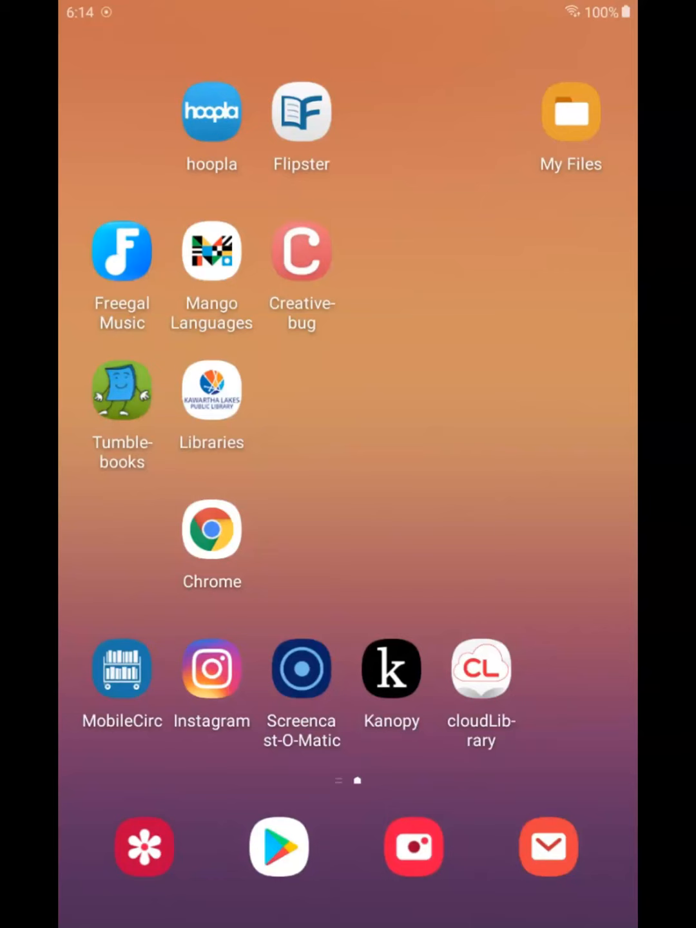
Launch Chrome on the tablet and type covid19.ontario into the address bar.
{"action": "left_click", "coordinate": [211, 531]}
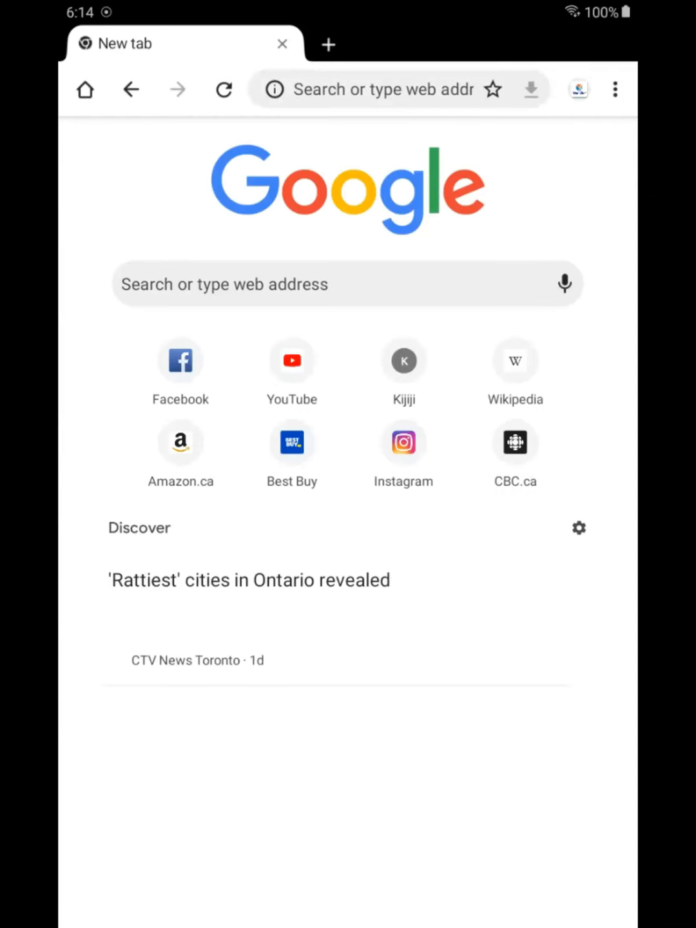
{"action": "left_click", "coordinate": [386, 89]}
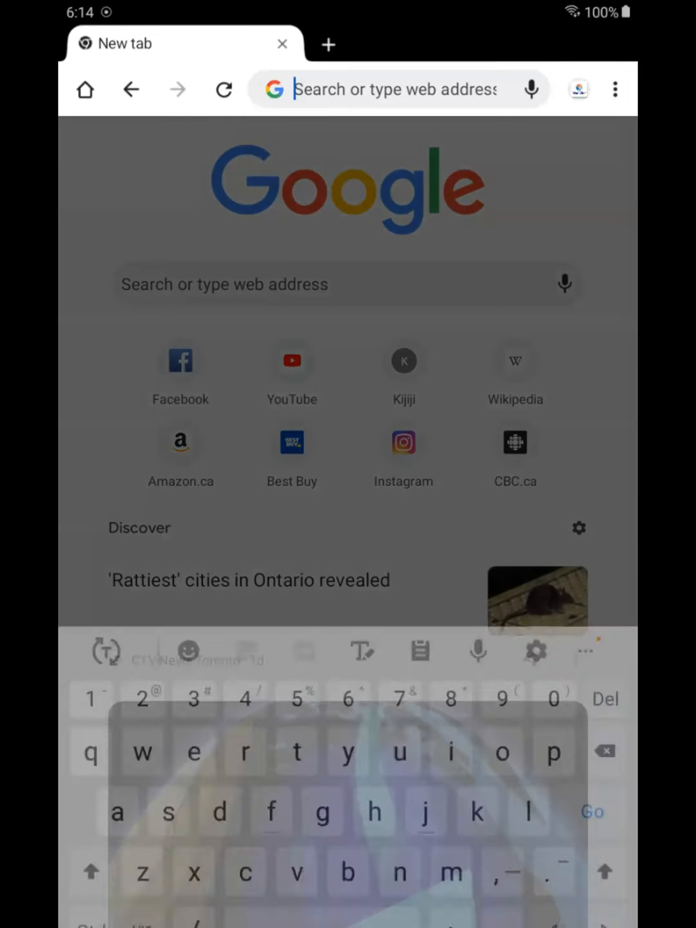
{"action": "type", "text": "covid19"}
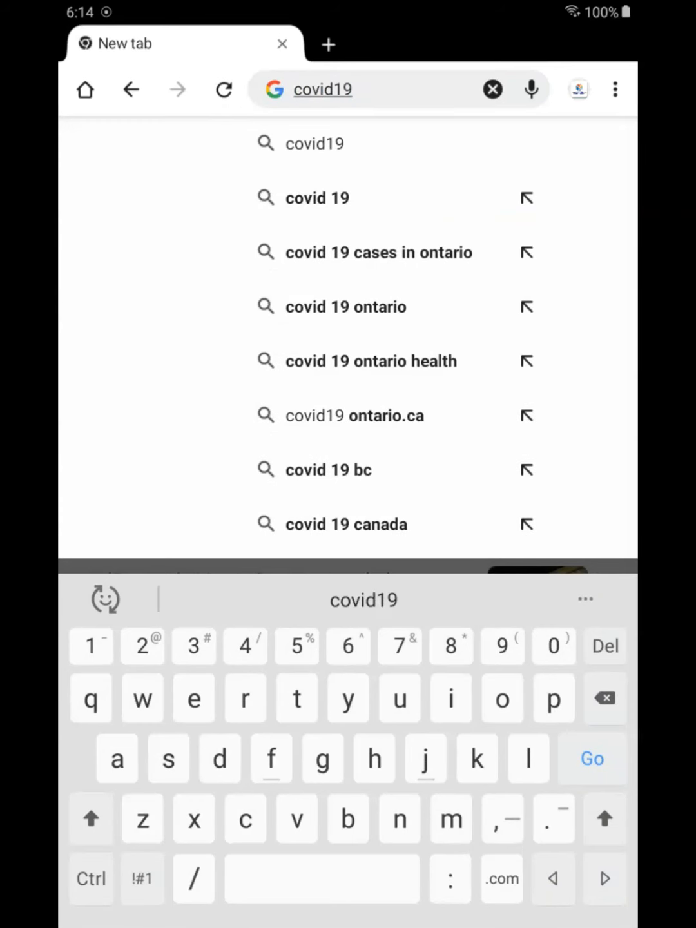
{"action": "type", "text": "."}
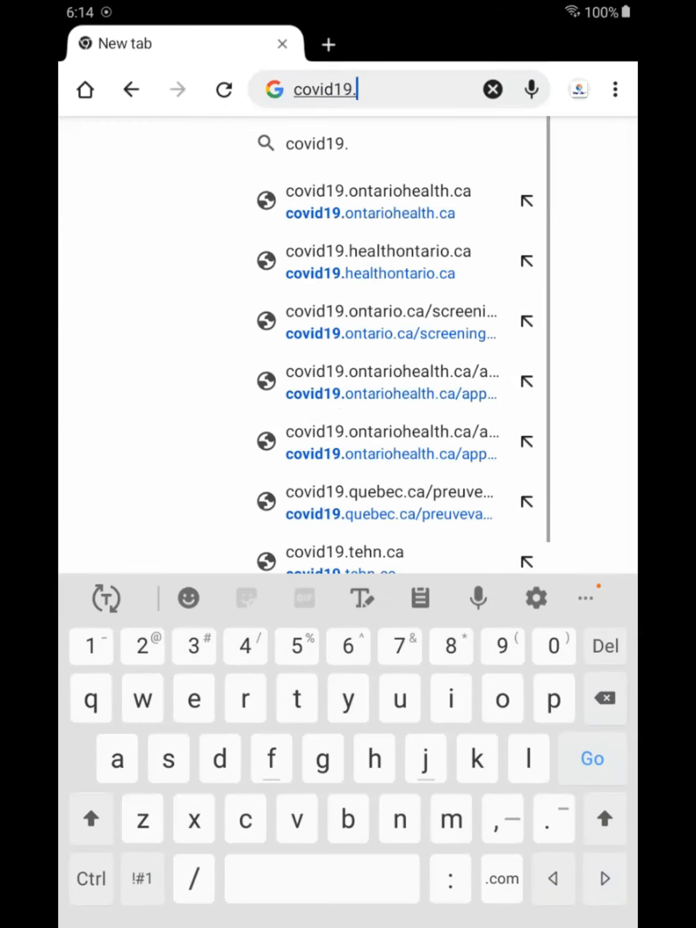
{"action": "type", "text": "ontari"}
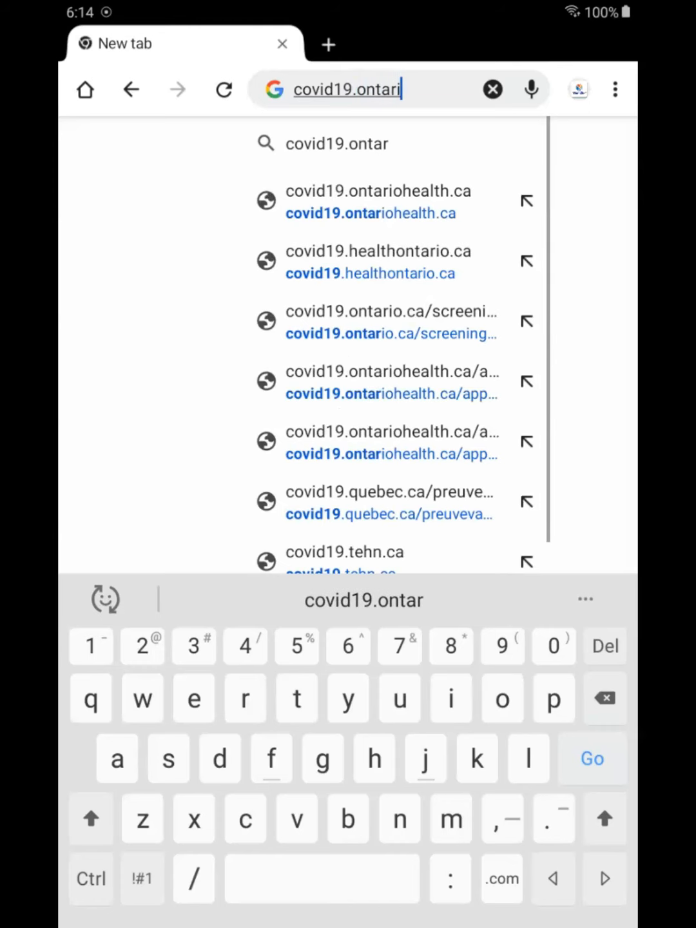
{"action": "type", "text": "o"}
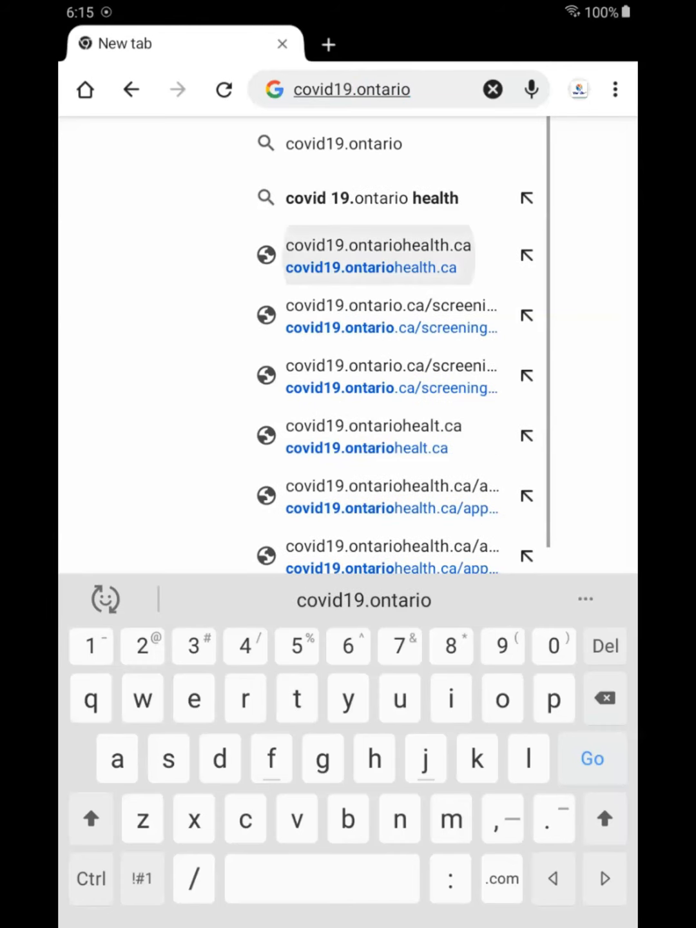
Open covid19.ontariohealth.ca, accept the Terms of use and continue to the certificate download.
{"action": "left_click", "coordinate": [378, 254]}
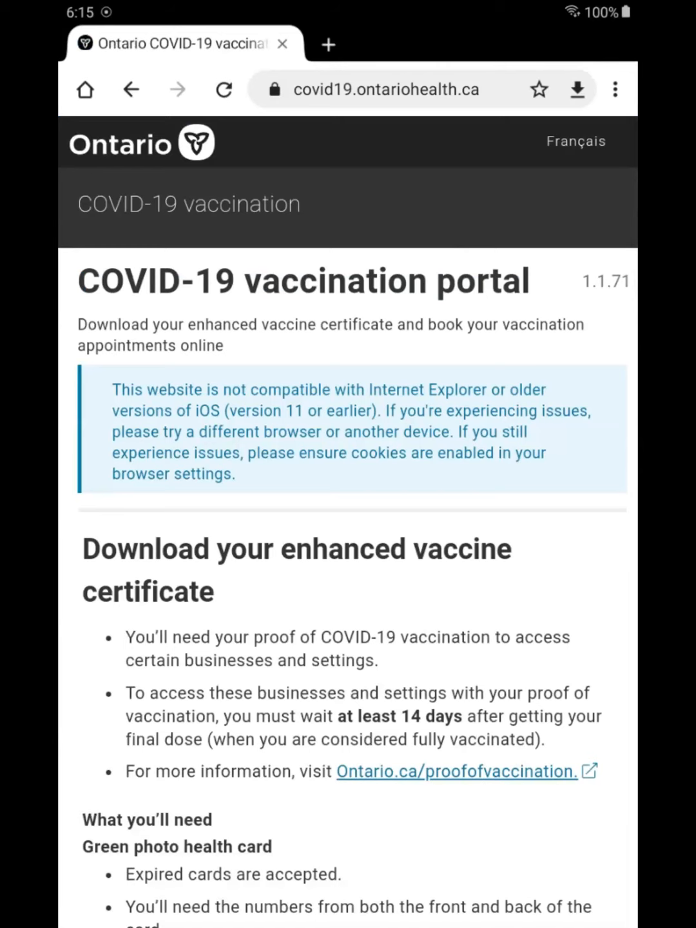
{"action": "scroll", "scroll_direction": "down", "scroll_amount": 3}
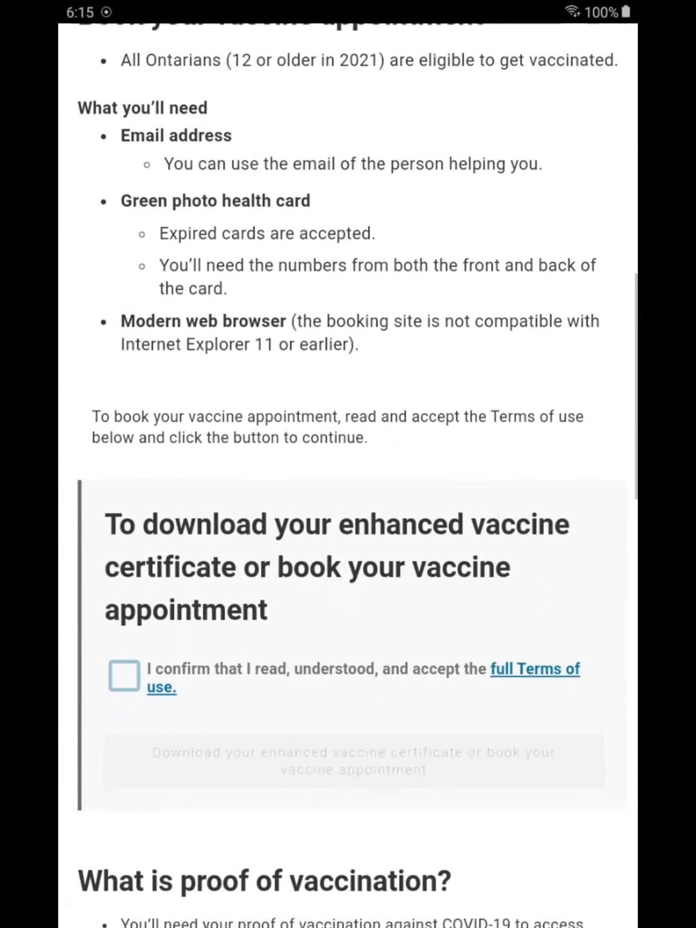
{"action": "left_click", "coordinate": [124, 675]}
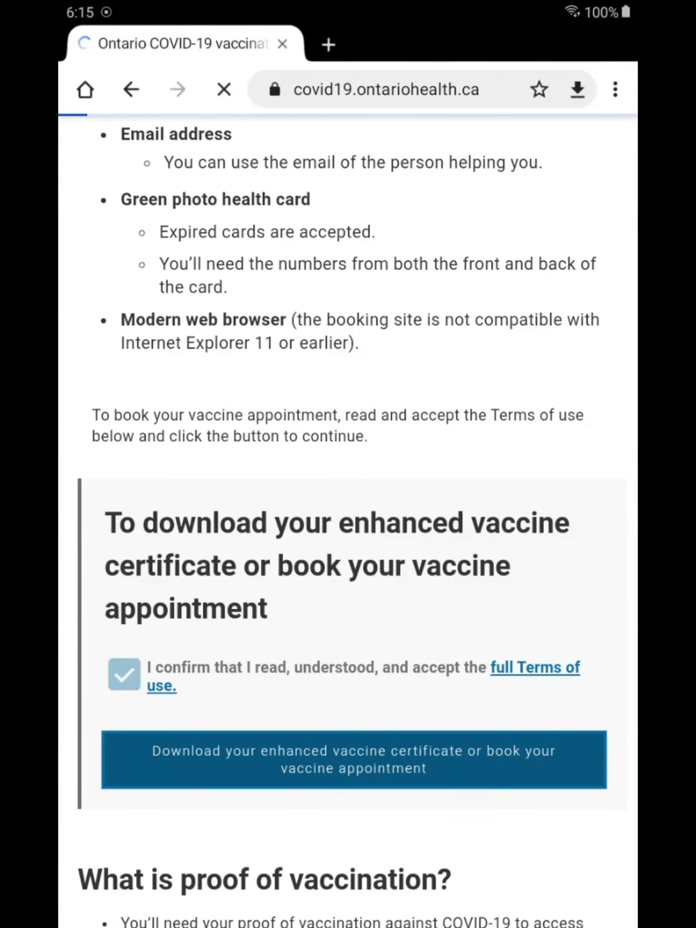
{"action": "left_click", "coordinate": [353, 758]}
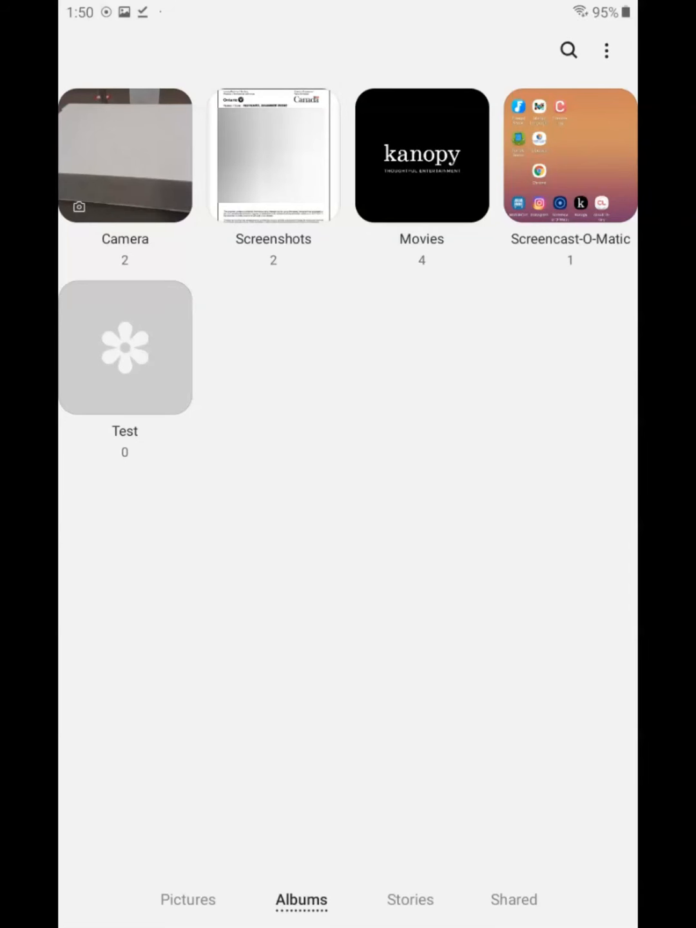
Create a 'Vaccine proof' album in Samsung Gallery and return to the Albums overview.
{"action": "left_click", "coordinate": [604, 50]}
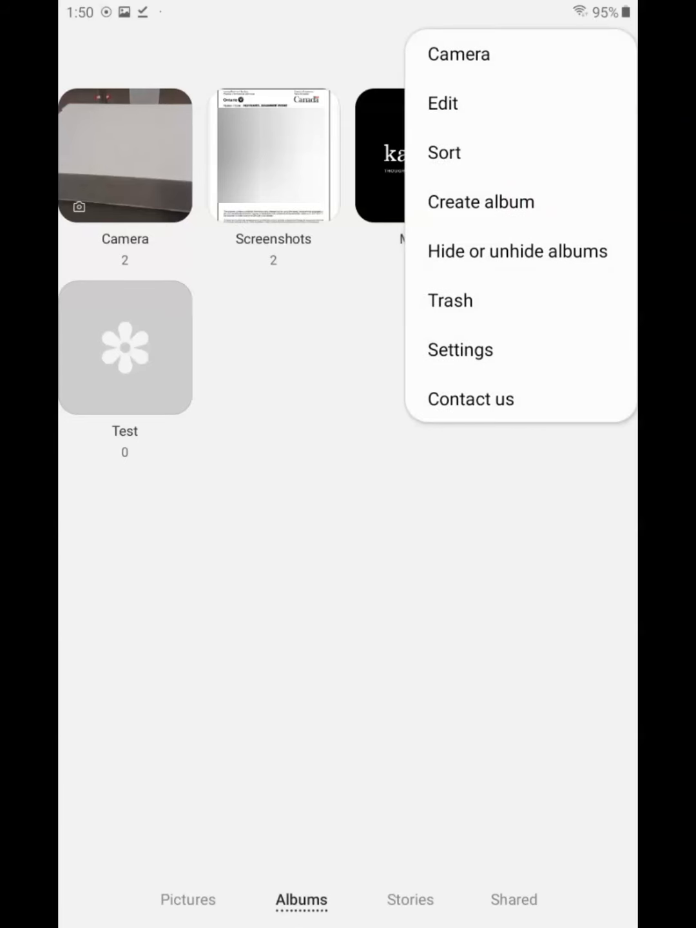
{"action": "left_click", "coordinate": [480, 201]}
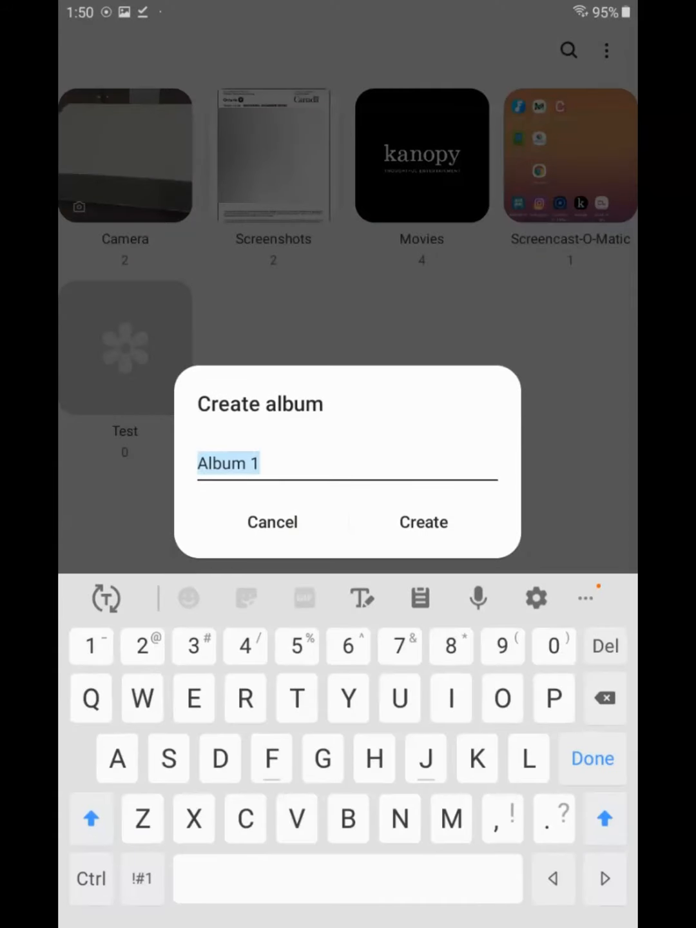
{"action": "type", "text": "Vaccine p"}
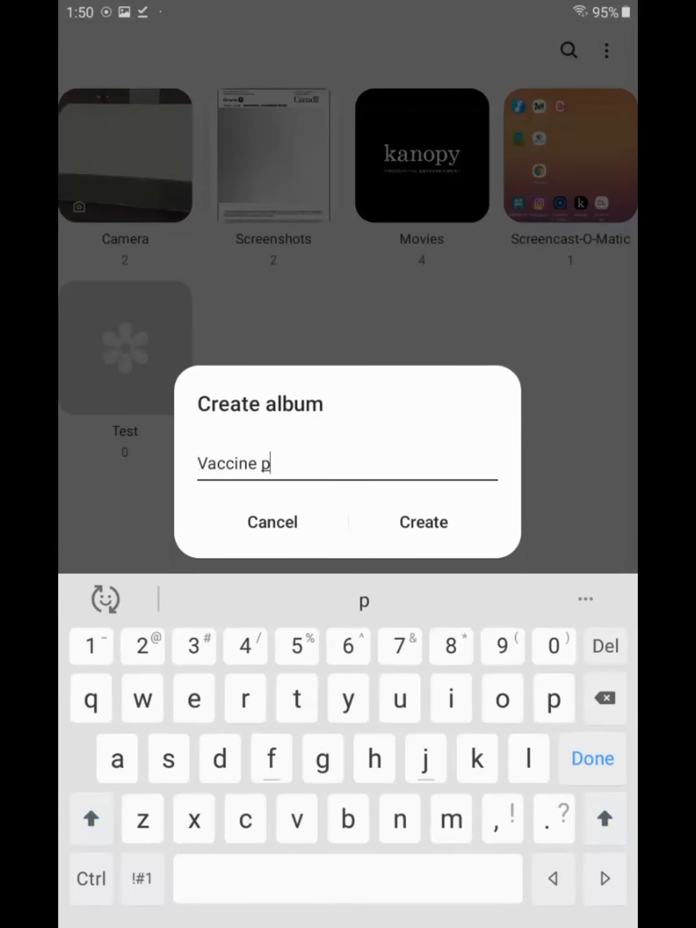
{"action": "type", "text": "roof"}
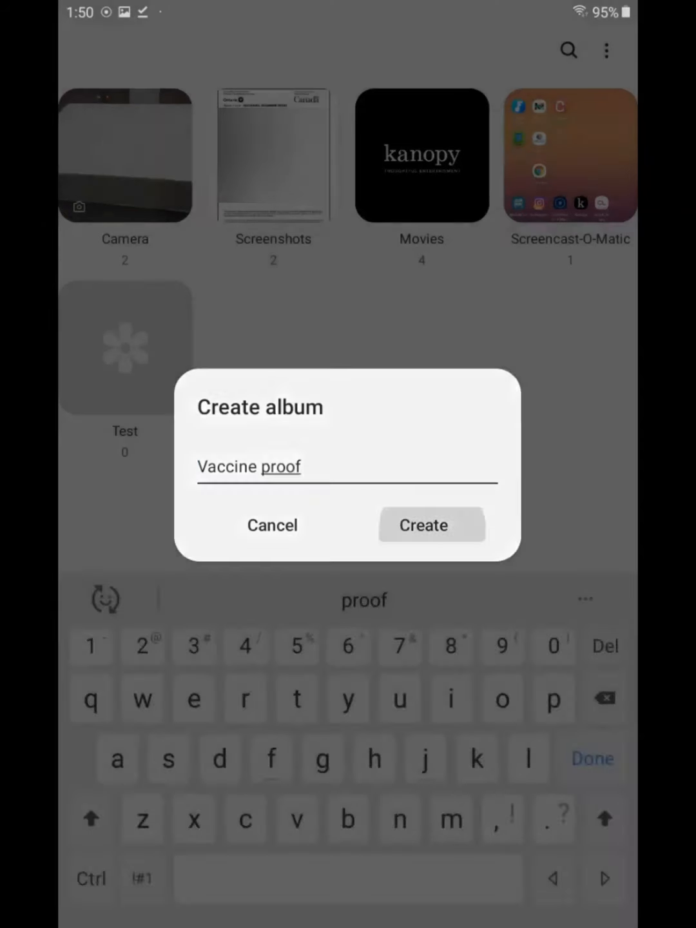
{"action": "left_click", "coordinate": [423, 524]}
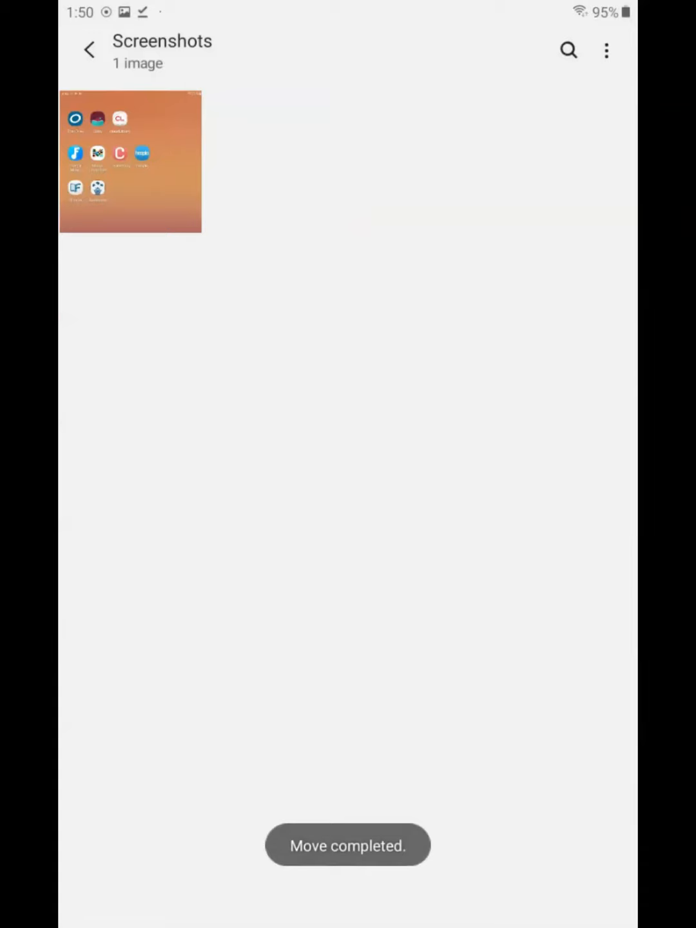
{"action": "left_click", "coordinate": [89, 50]}
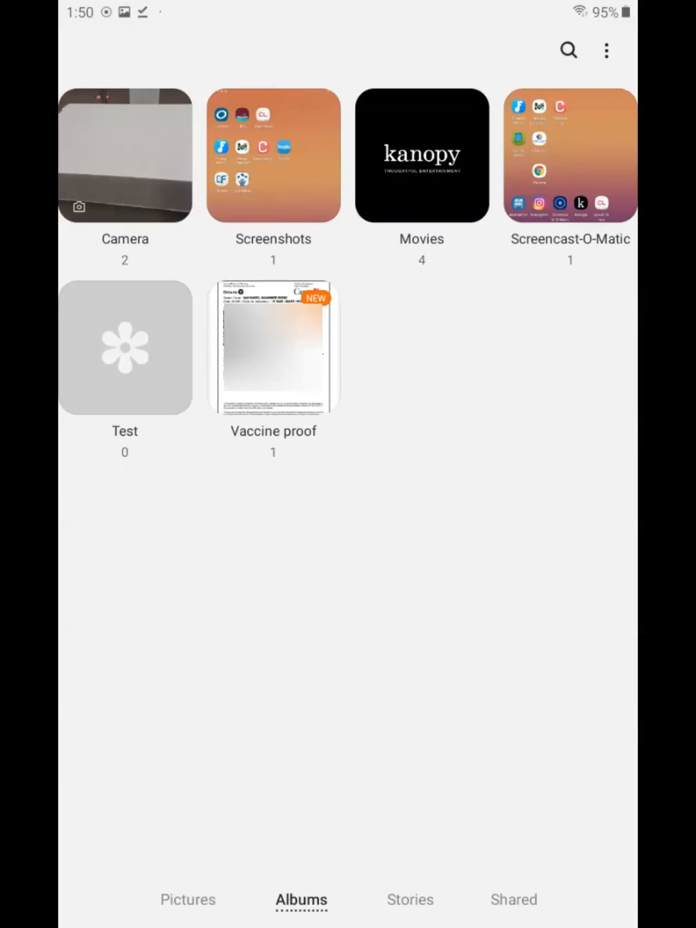